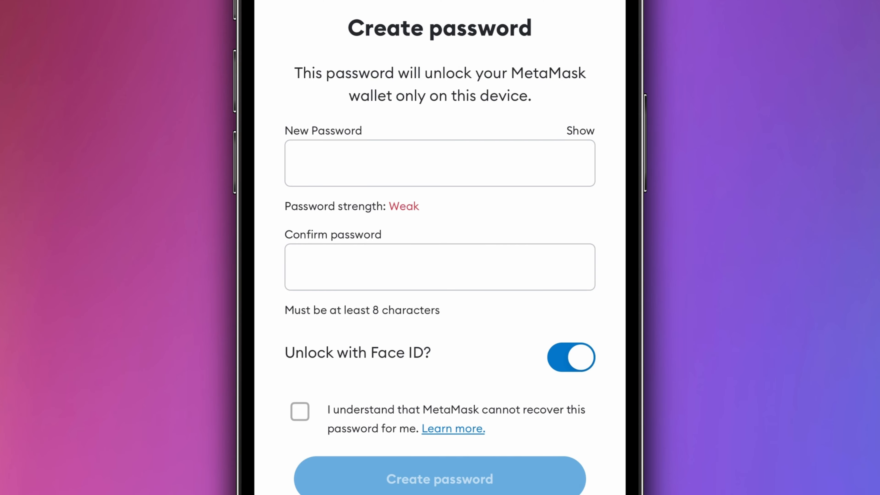
- Show the options menu for the acciunt 2 account from its three-dot button
{"action": "left_click", "coordinate": [439, 478]}
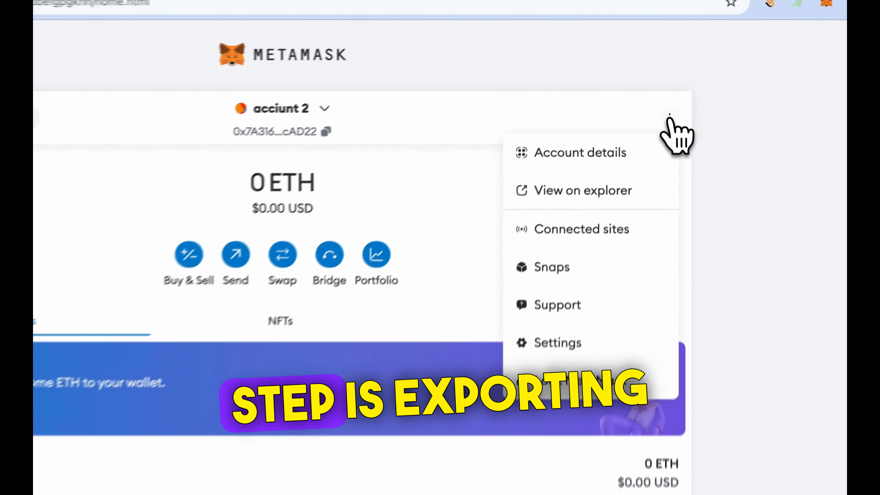
- From Account details, show and hold-to-reveal acciunt 2's private key
{"action": "left_click", "coordinate": [581, 152]}
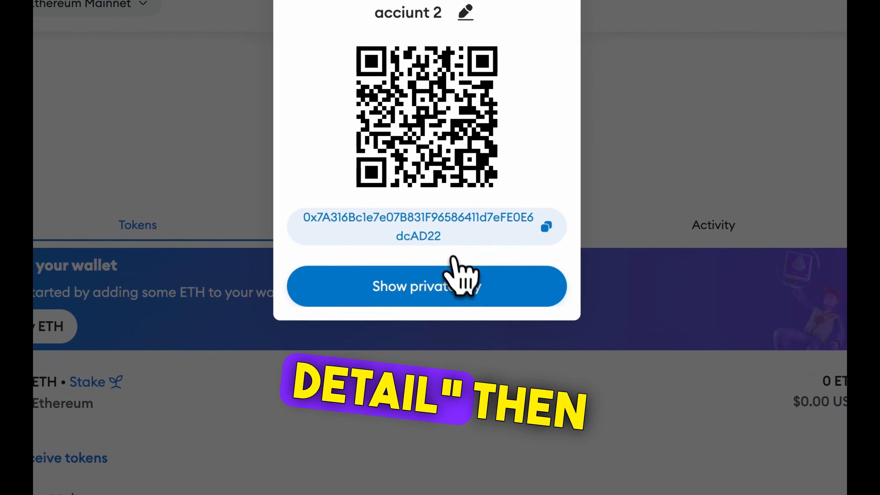
{"action": "left_click", "coordinate": [425, 286]}
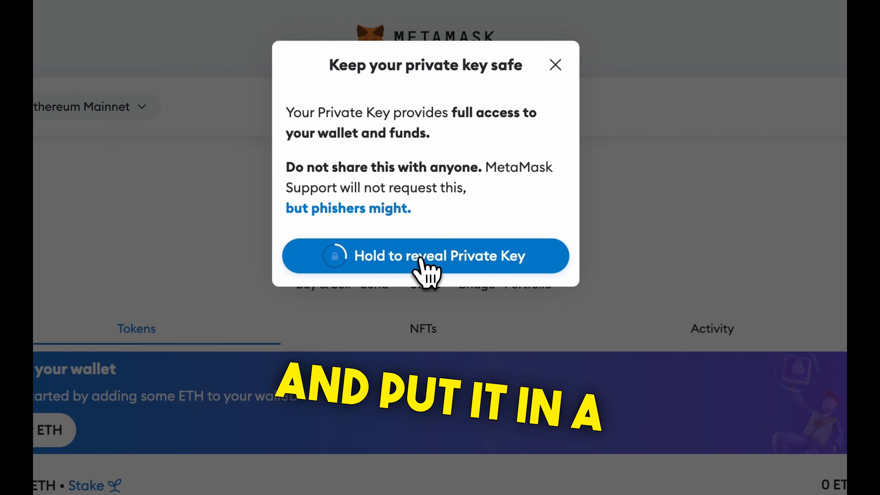
{"action": "left_click", "coordinate": [425, 256]}
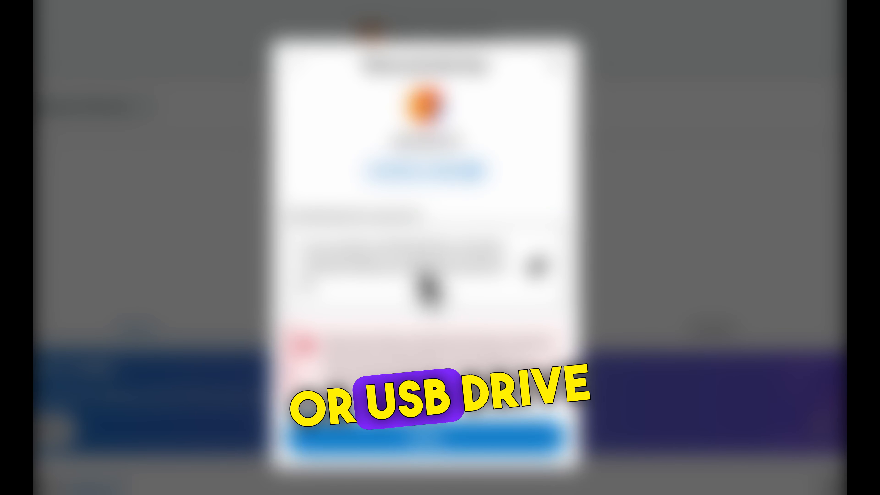
{"action": "left_click", "coordinate": [425, 121]}
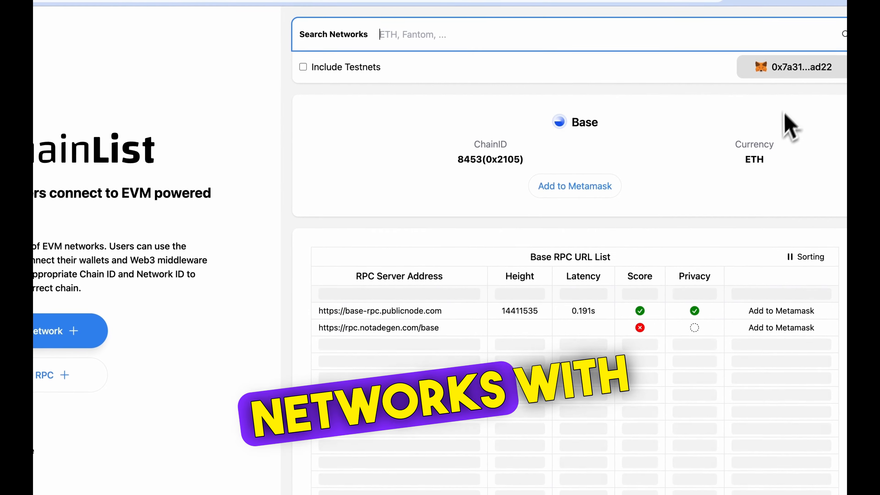
- Scroll the Chainlist page down to Base (chain ID 8453) and its RPC servers
{"action": "scroll", "scroll_direction": "down", "scroll_amount": 3}
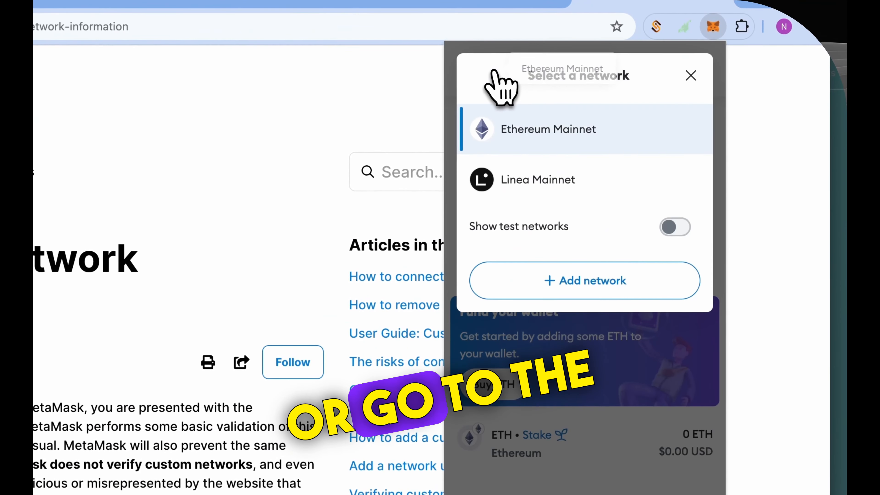
- Add Base Mainnet from the popular networks, approve it and dismiss the success notice
{"action": "left_click", "coordinate": [585, 280]}
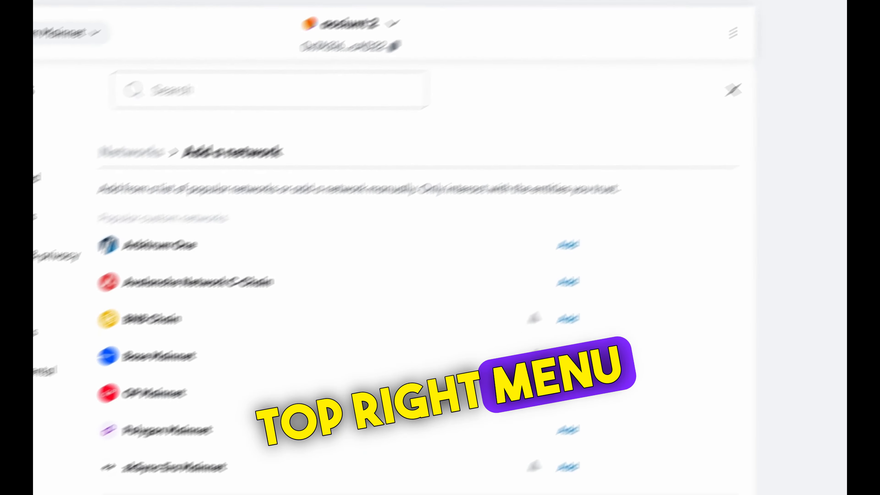
{"action": "left_click", "coordinate": [666, 293]}
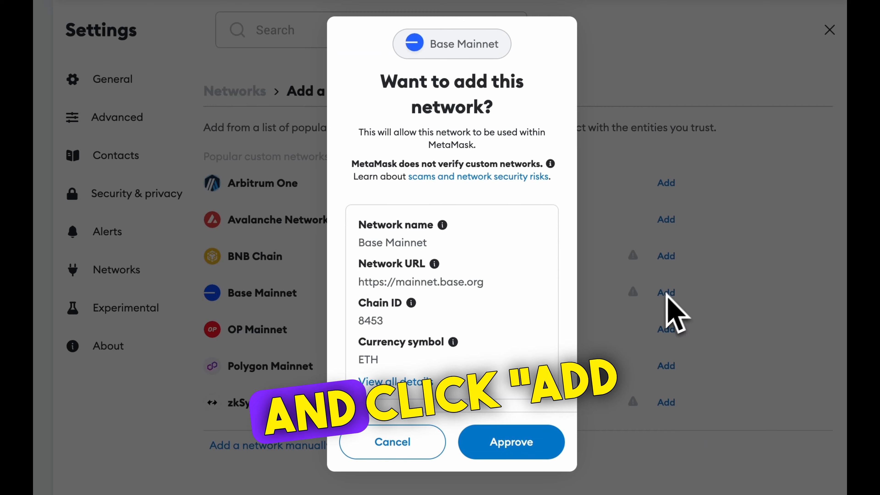
{"action": "left_click", "coordinate": [510, 442]}
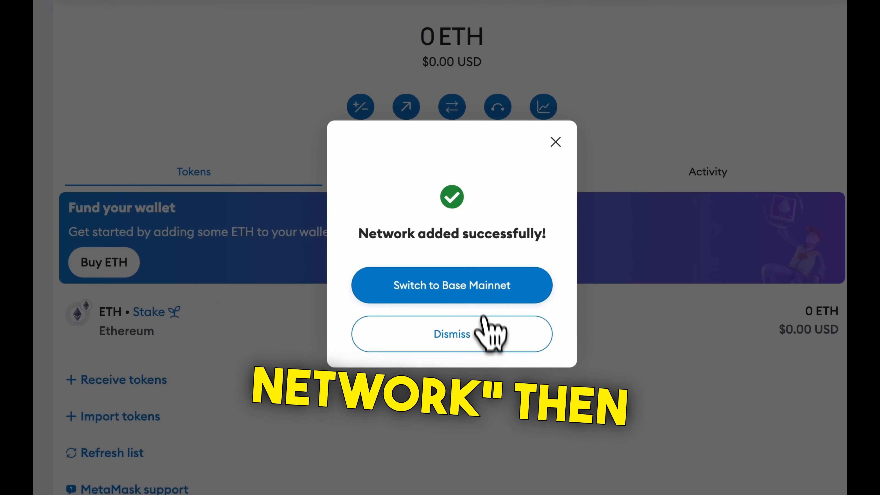
{"action": "left_click", "coordinate": [451, 335]}
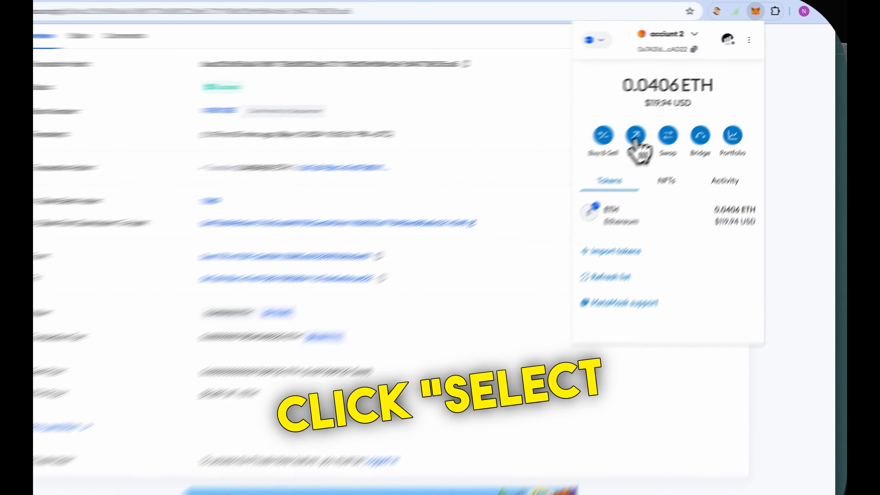
- Send 0.039 ETH to Account 1 on Base and check the confirmed transfer via the block explorer
{"action": "left_click", "coordinate": [636, 136]}
{"action": "type", "text": "0,039"}
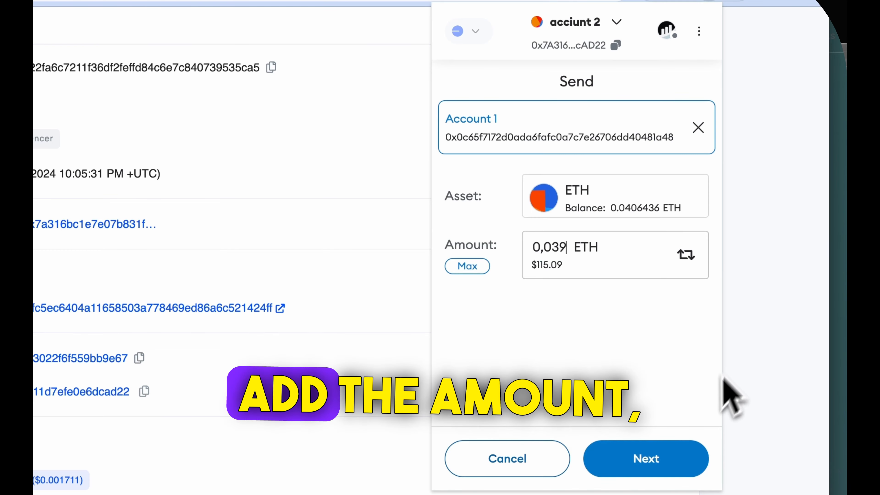
{"action": "left_click", "coordinate": [645, 458]}
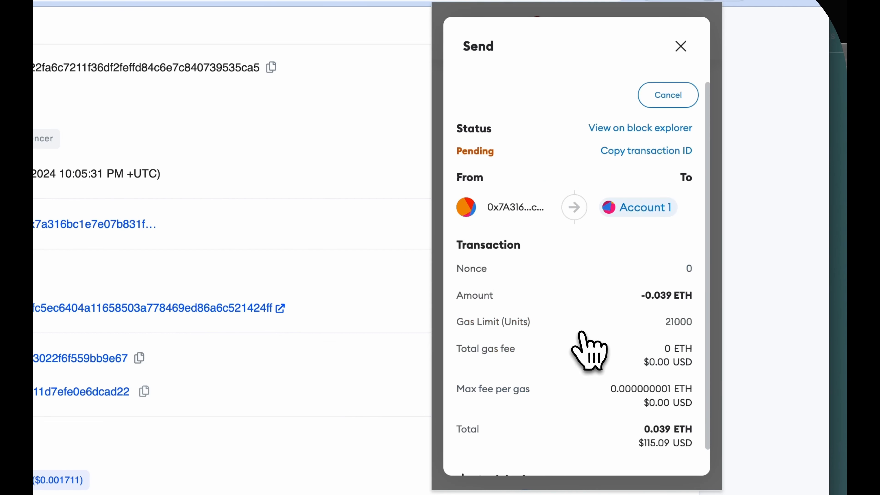
{"action": "left_click", "coordinate": [639, 128]}
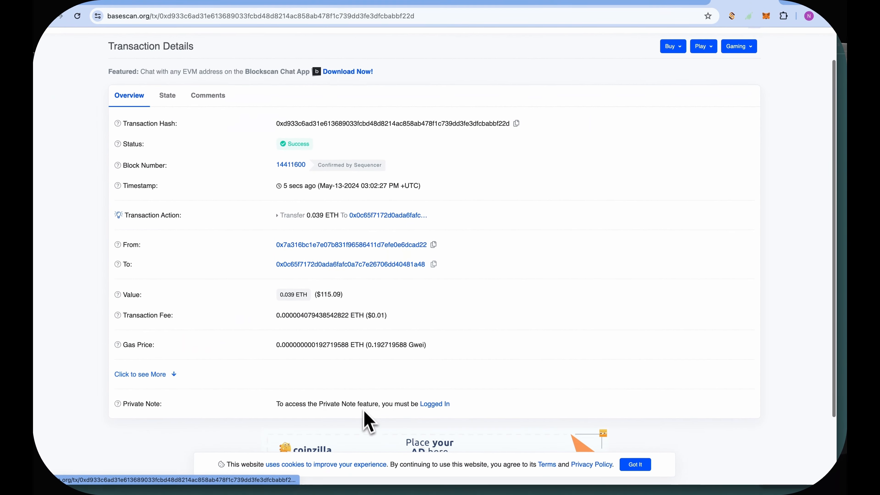
{"action": "left_click", "coordinate": [765, 15]}
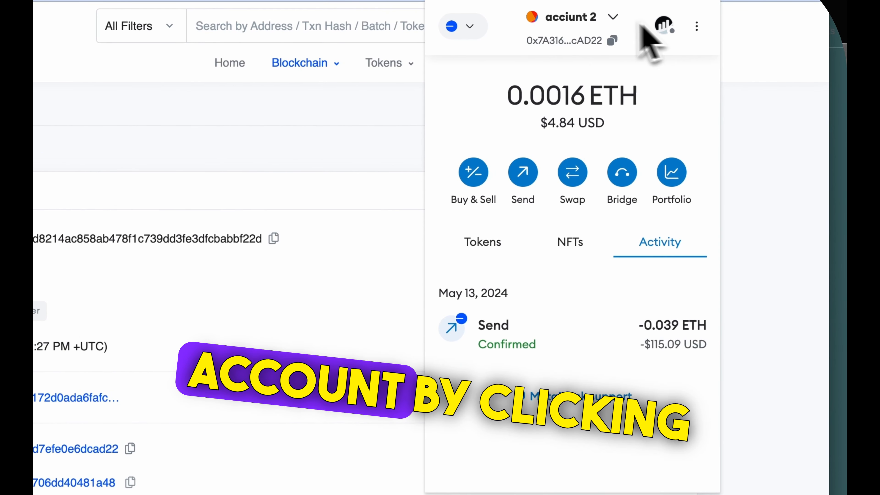
- From the account list, start adding a brand-new account, reaching the Account 3 naming form
{"action": "left_click", "coordinate": [571, 17]}
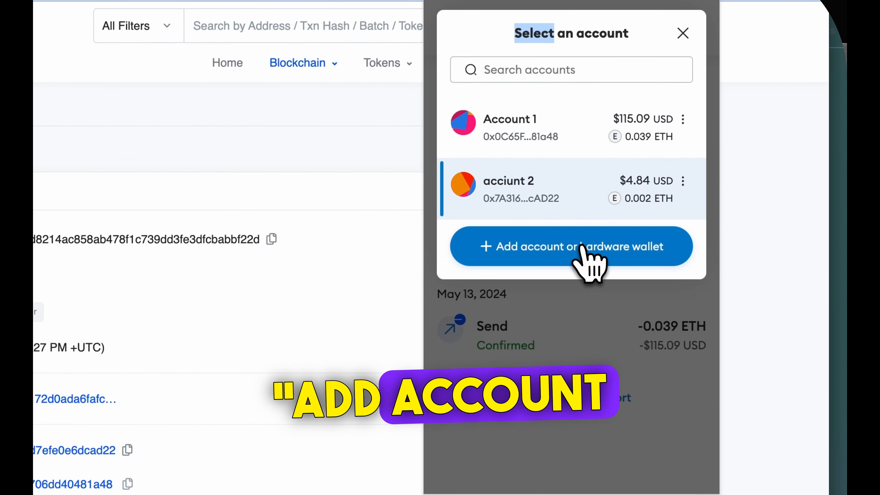
{"action": "left_click", "coordinate": [571, 247]}
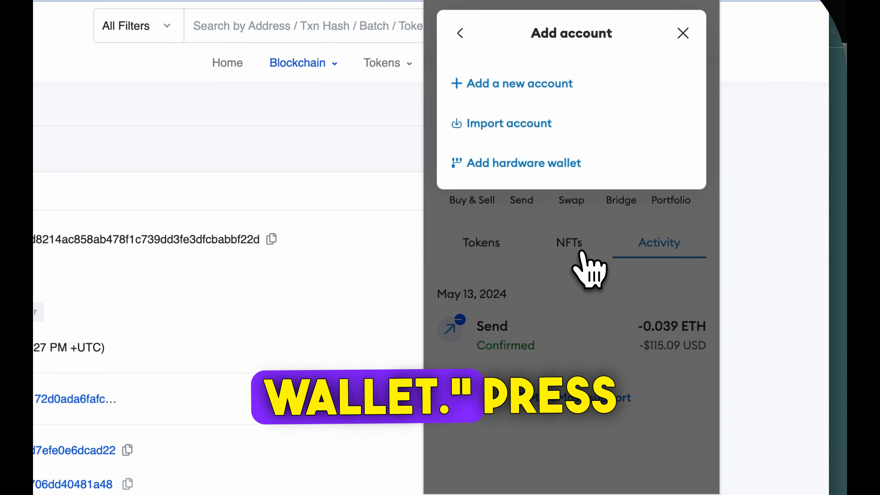
{"action": "left_click", "coordinate": [519, 83]}
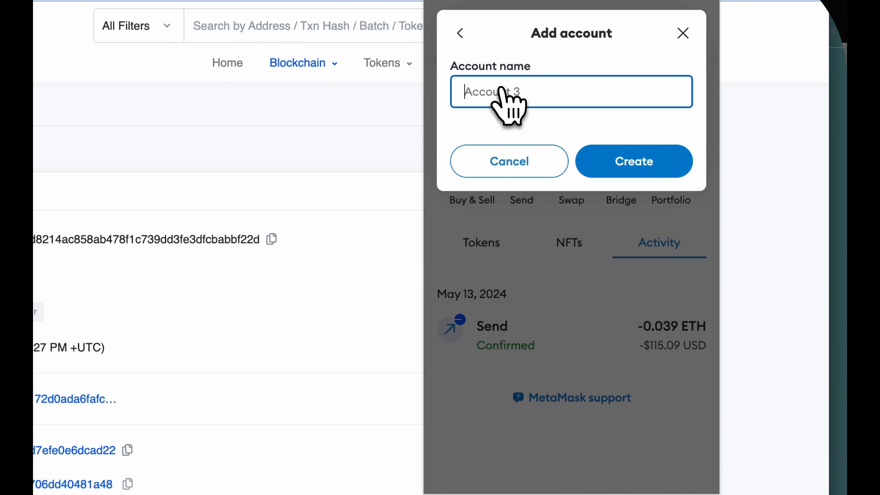